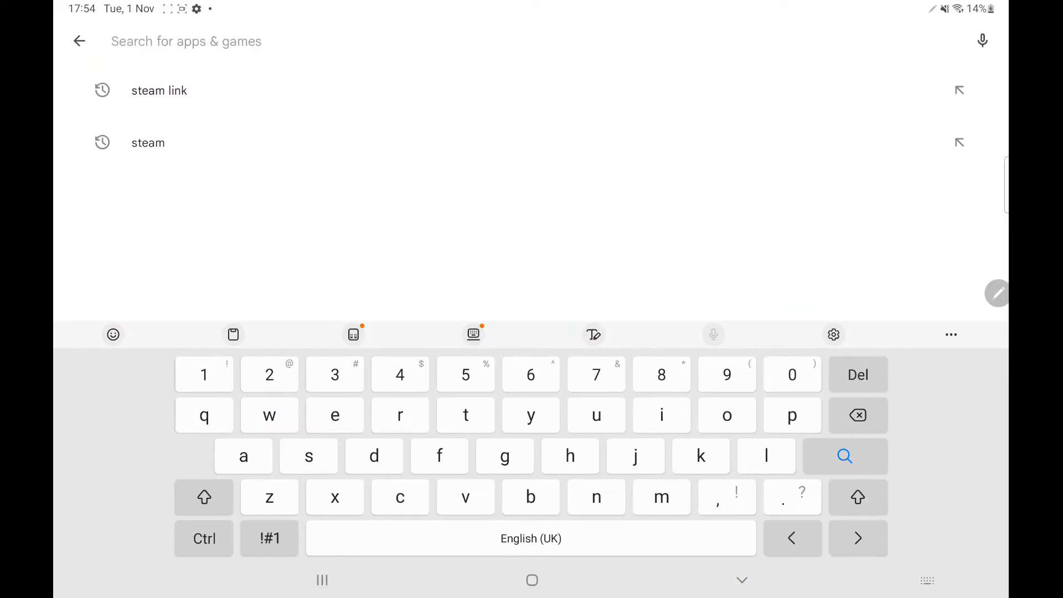
Search the Play Store for 'steam link' and install Valve's Steam Link app.
{"action": "type", "text": "steam"}
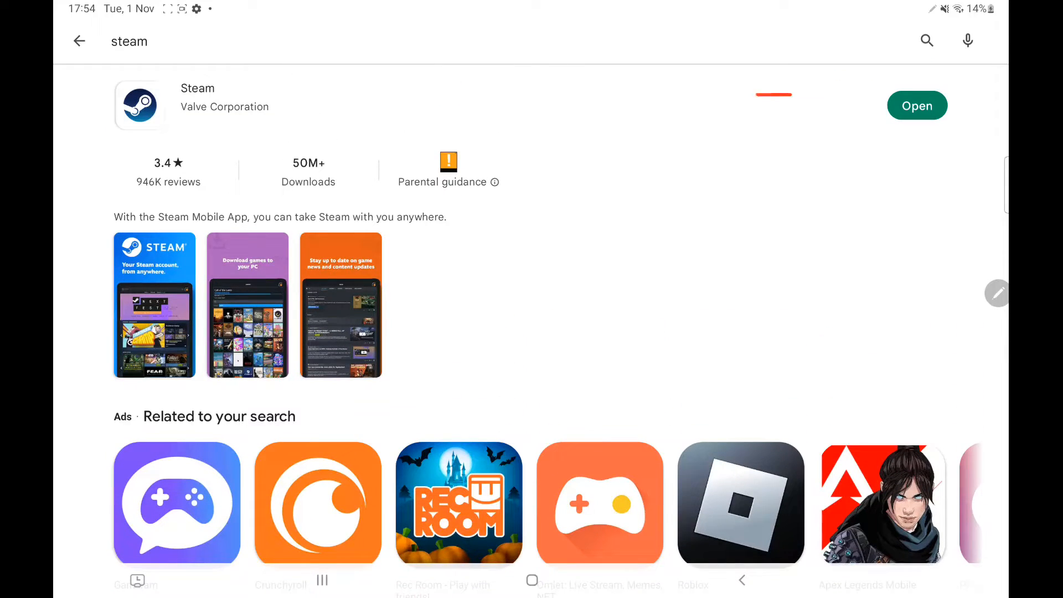
{"action": "left_click_drag", "start_coordinate": [268, 45], "coordinate": [512, 244]}
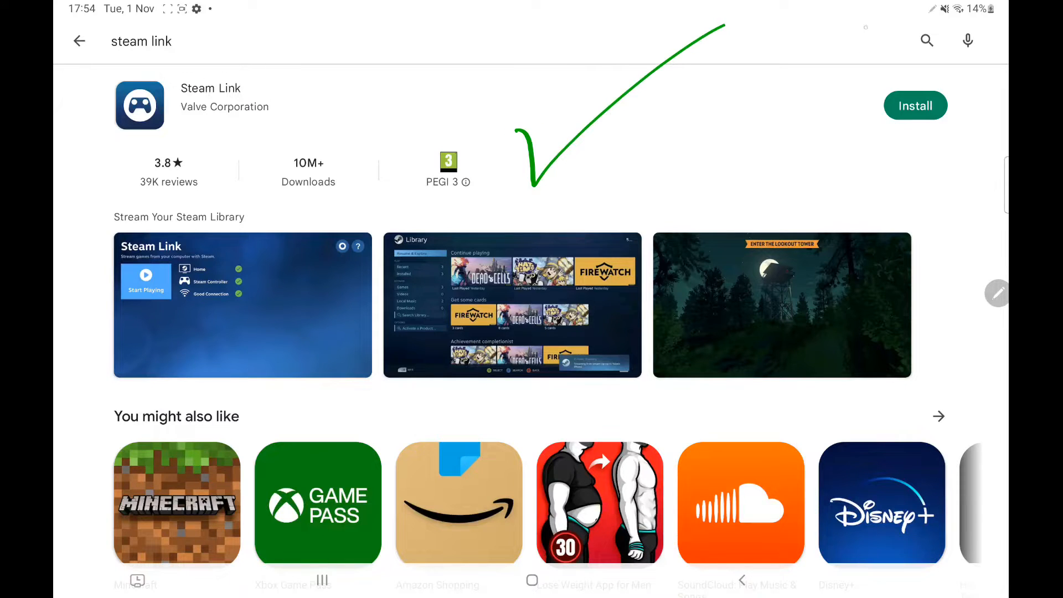
{"action": "left_click", "coordinate": [914, 106]}
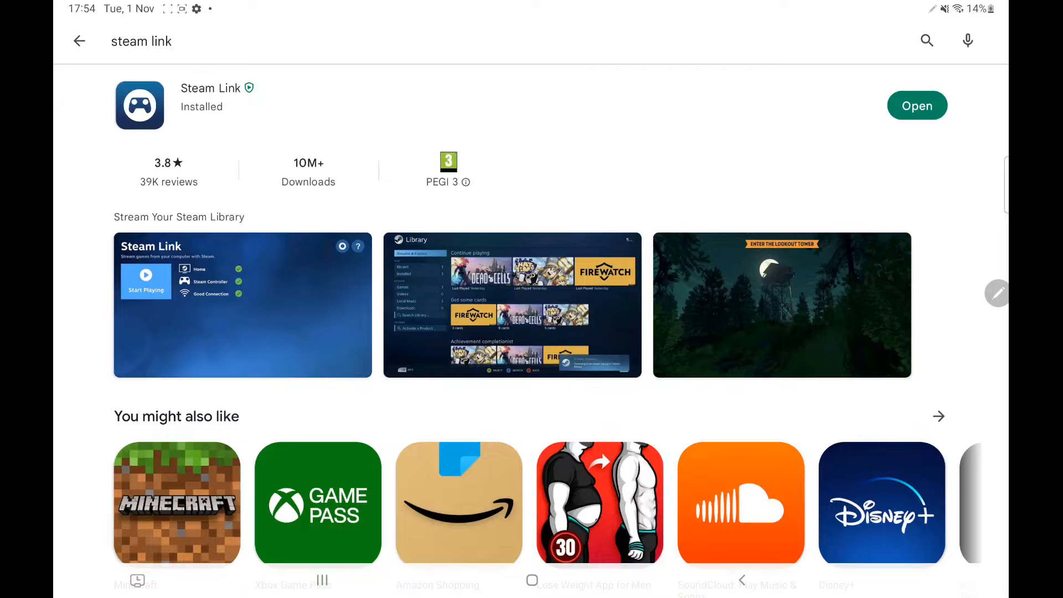
Launch Steam Link and, under Settings > Computer, begin pairing with the desktop PC.
{"action": "left_click", "coordinate": [918, 106]}
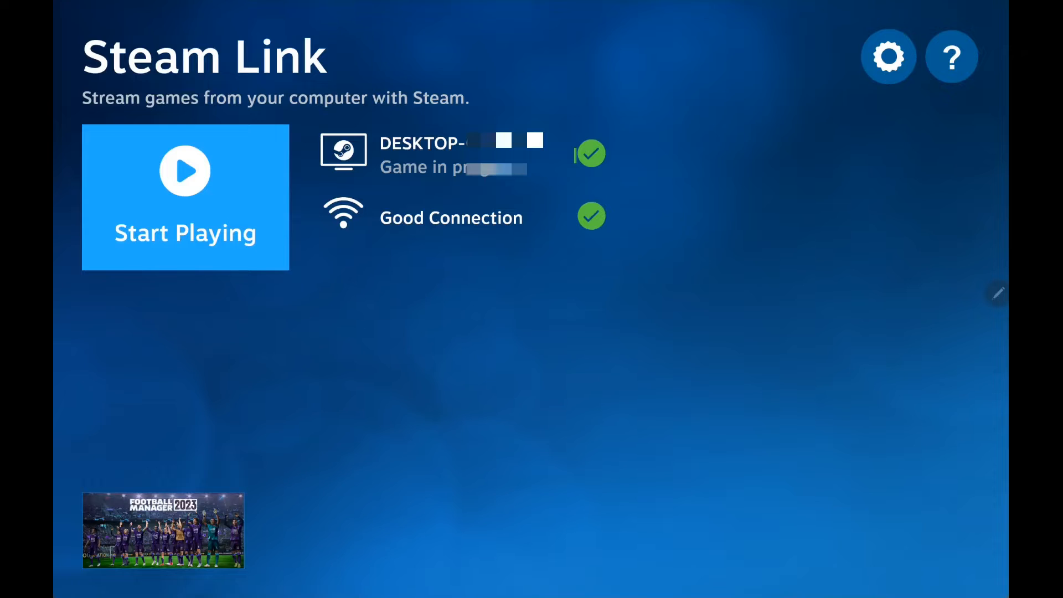
{"action": "left_click", "coordinate": [887, 56]}
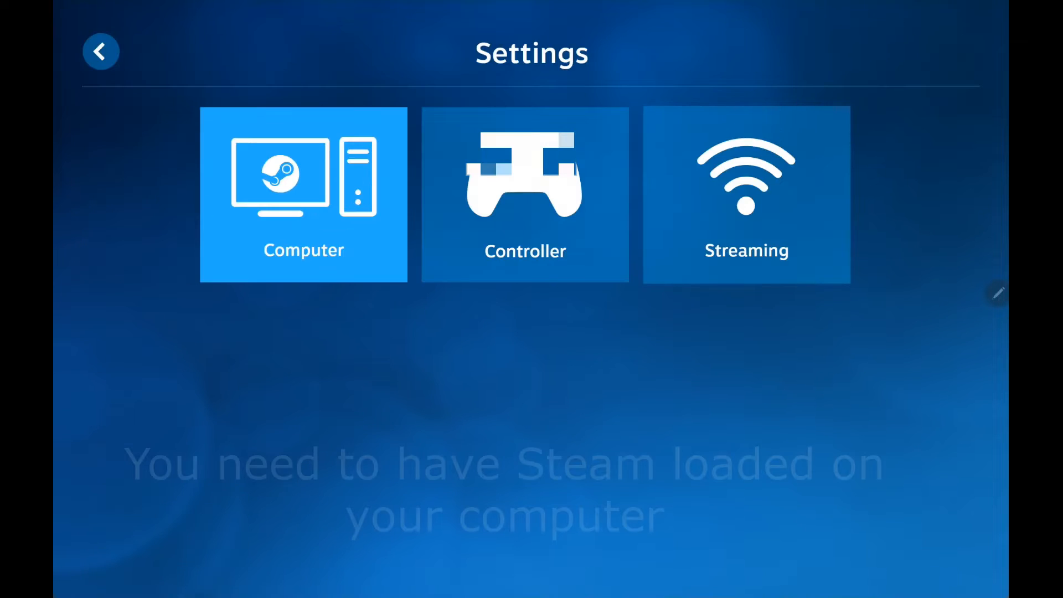
{"action": "left_click", "coordinate": [303, 194]}
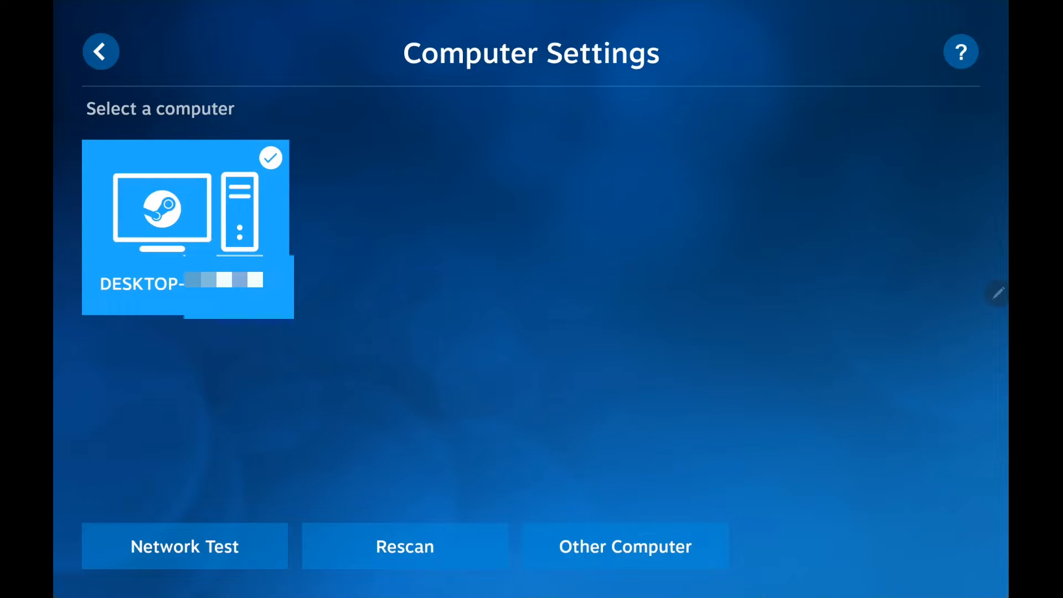
{"action": "left_click", "coordinate": [187, 228]}
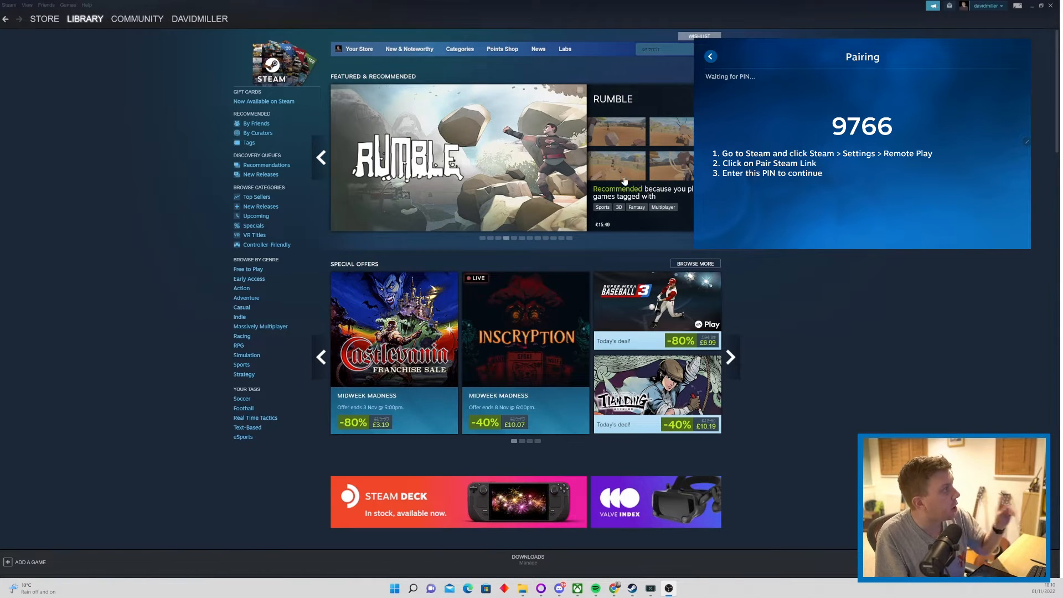
Open the desktop Steam client's Settings window from the Steam menu.
{"action": "left_click", "coordinate": [8, 5]}
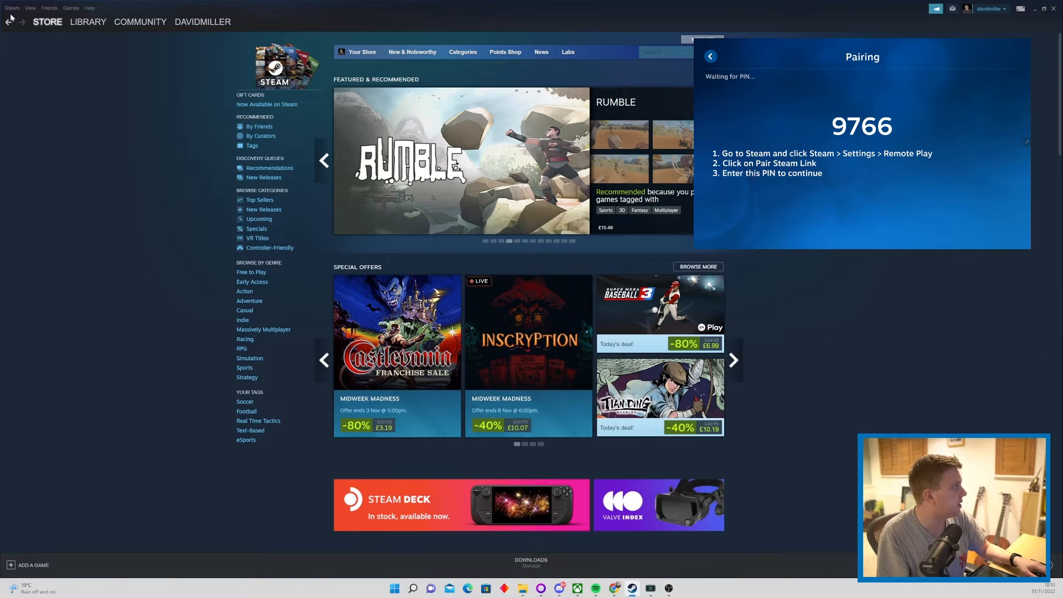
{"action": "left_click", "coordinate": [12, 7]}
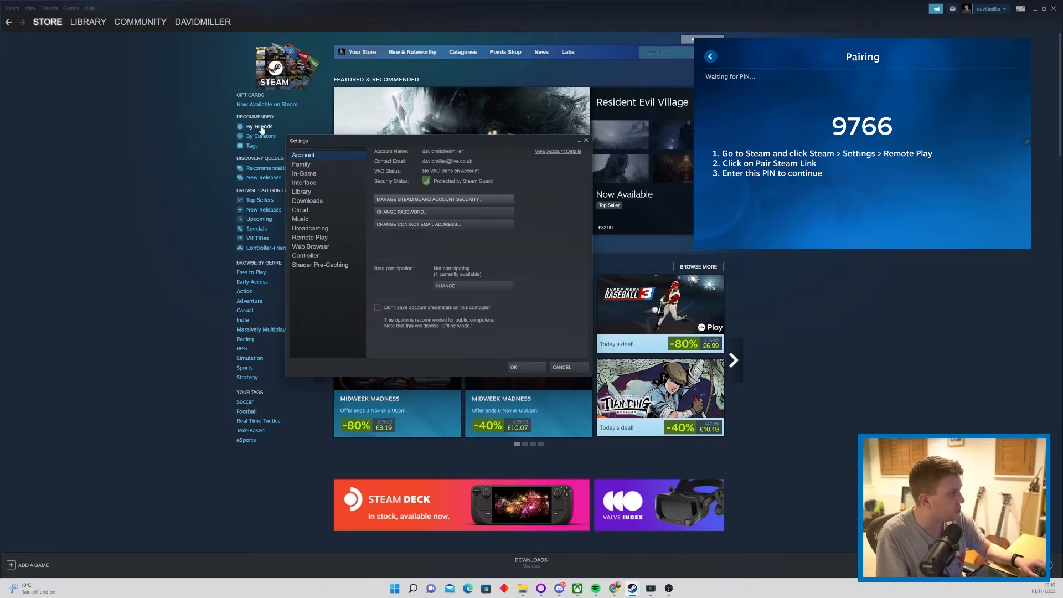
{"action": "mouse_move", "coordinate": [314, 239]}
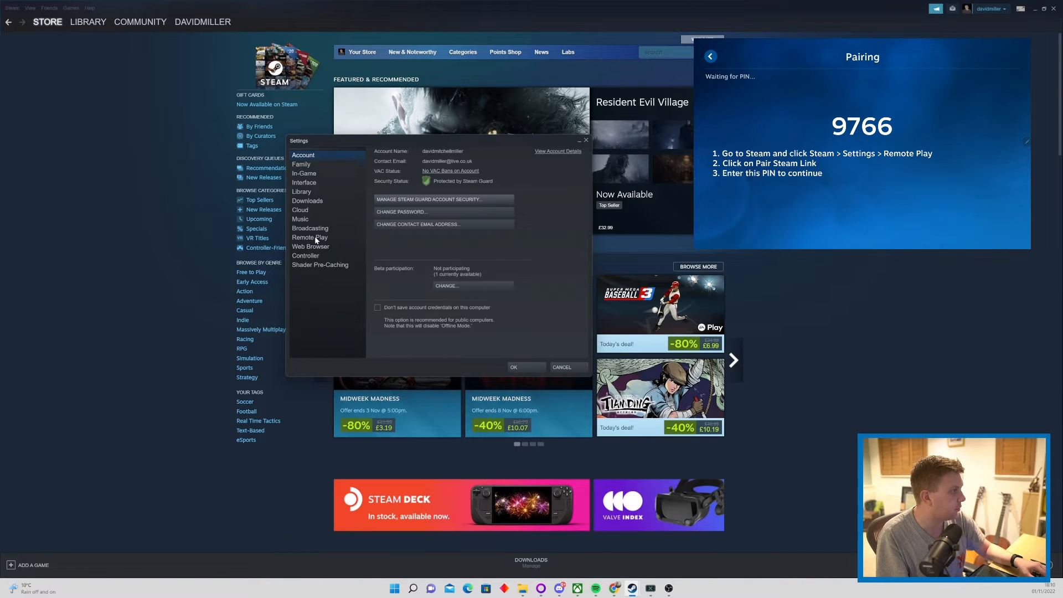
{"action": "left_click", "coordinate": [309, 238]}
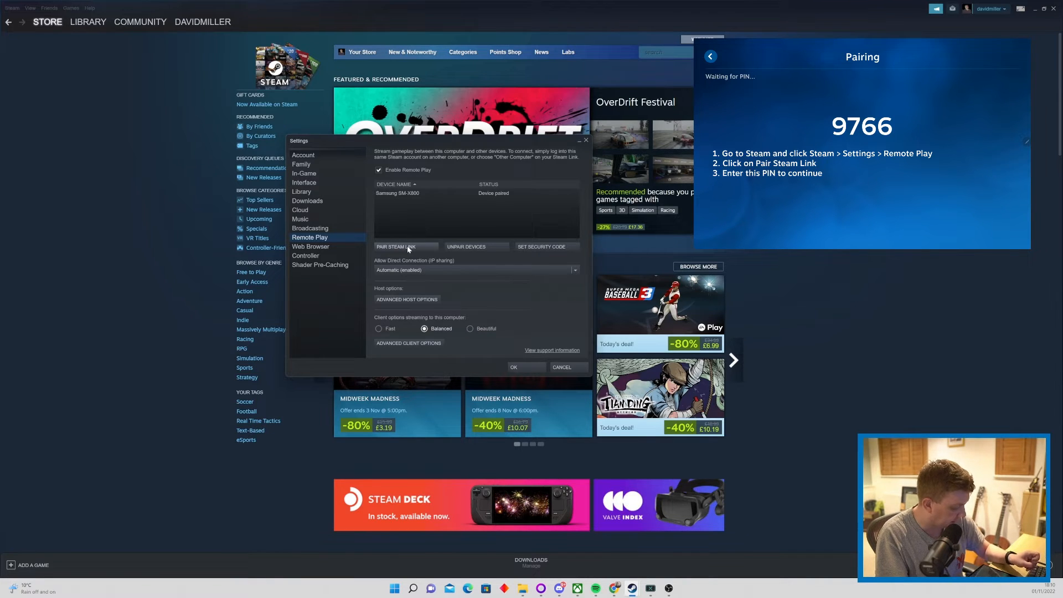
{"action": "left_click", "coordinate": [396, 247]}
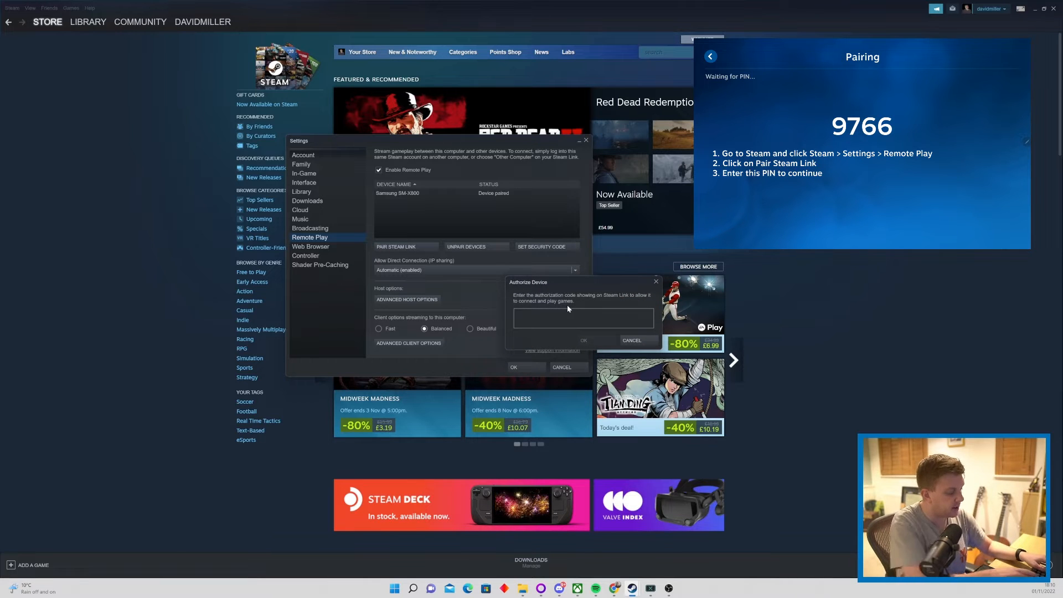
{"action": "type", "text": "9"}
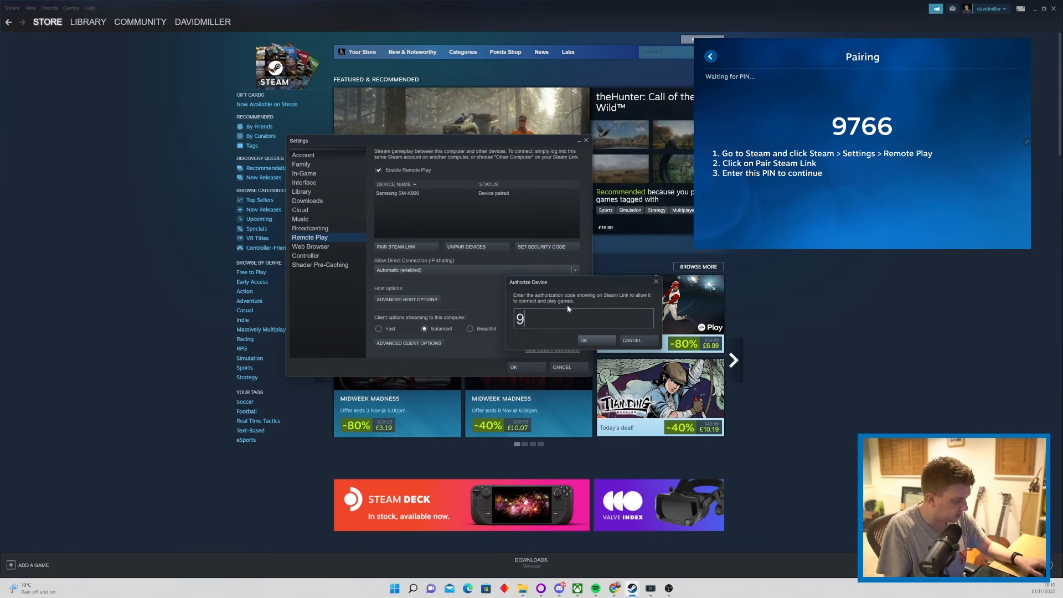
{"action": "type", "text": "766"}
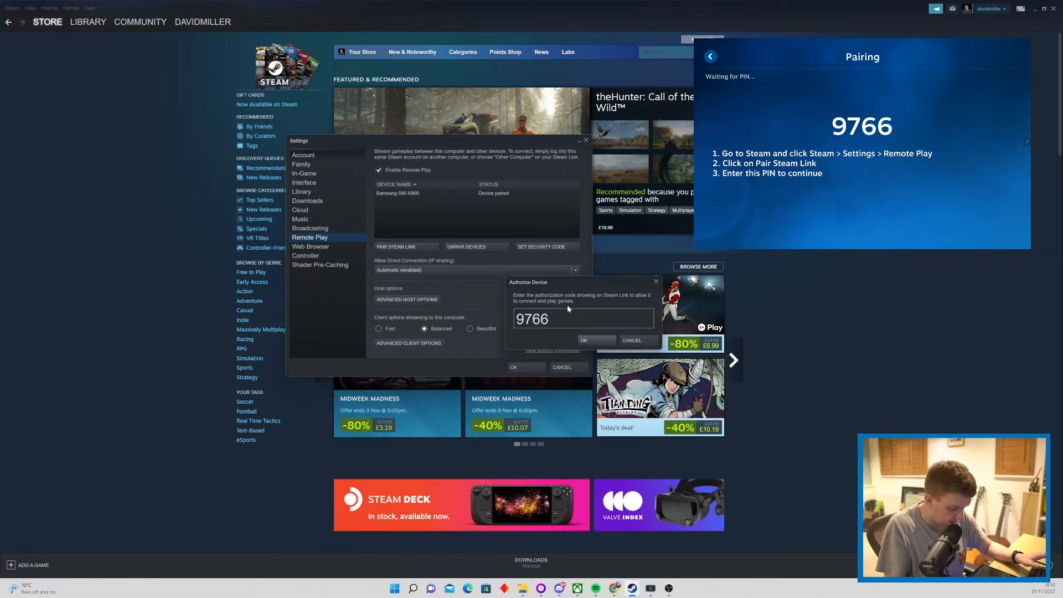
{"action": "mouse_move", "coordinate": [612, 342]}
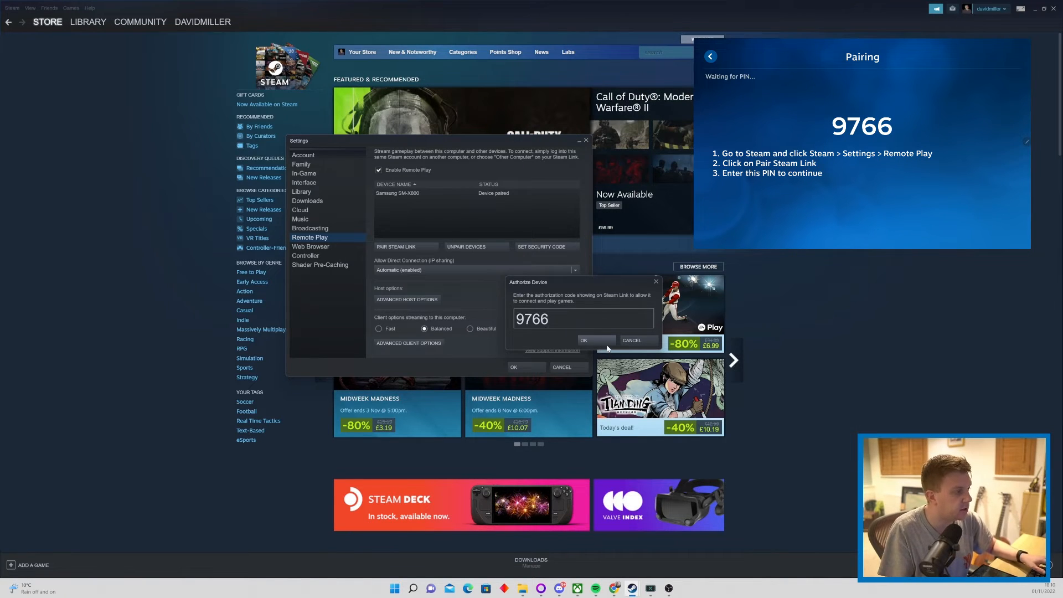
{"action": "left_click", "coordinate": [583, 341]}
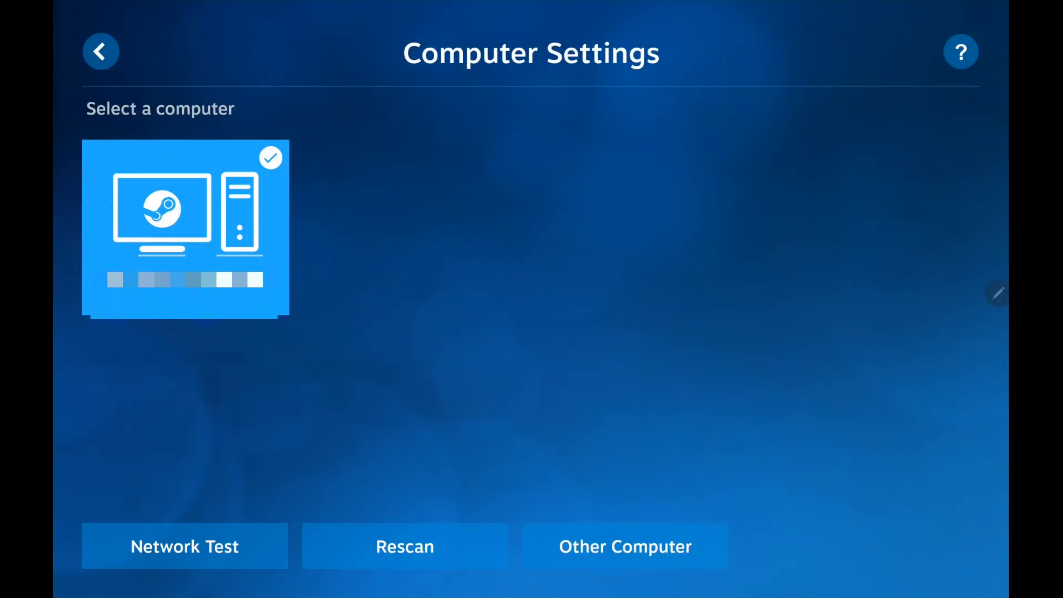
Return to the Steam Link home screen and Start Playing from the paired computer.
{"action": "left_click", "coordinate": [101, 52]}
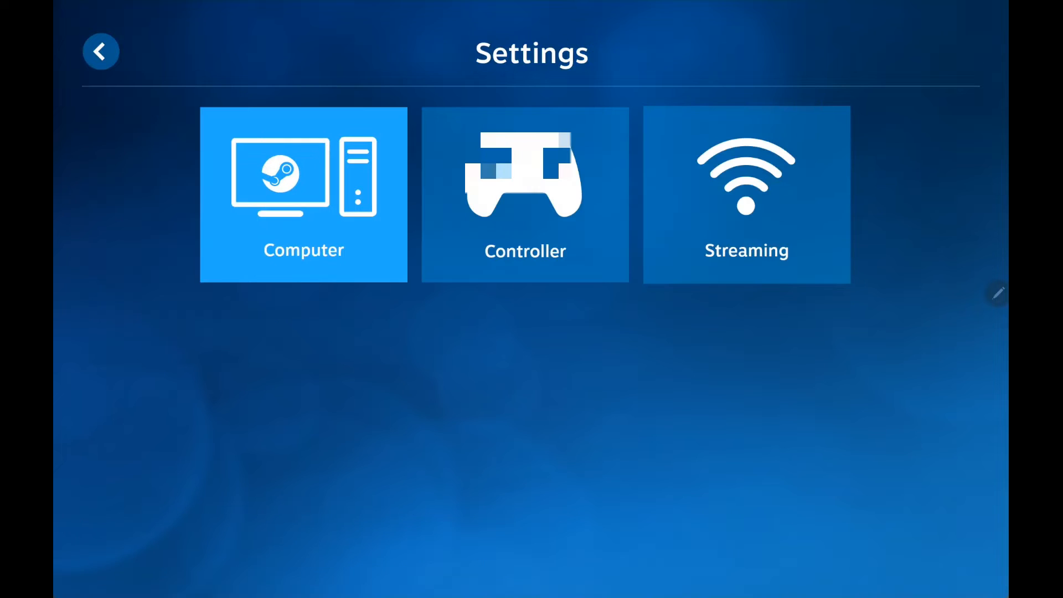
{"action": "left_click", "coordinate": [100, 51]}
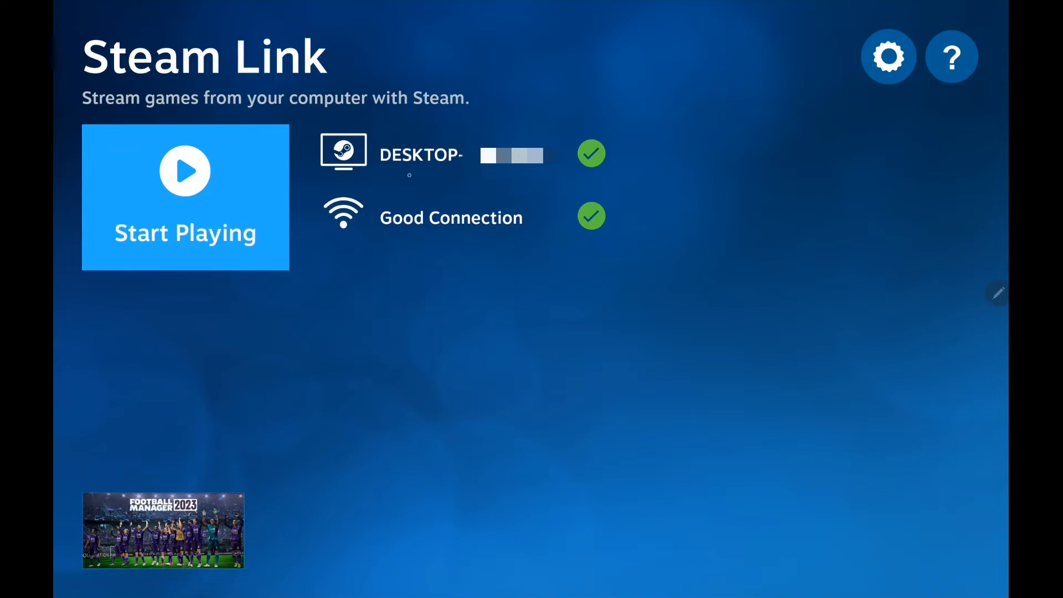
{"action": "left_click", "coordinate": [185, 196]}
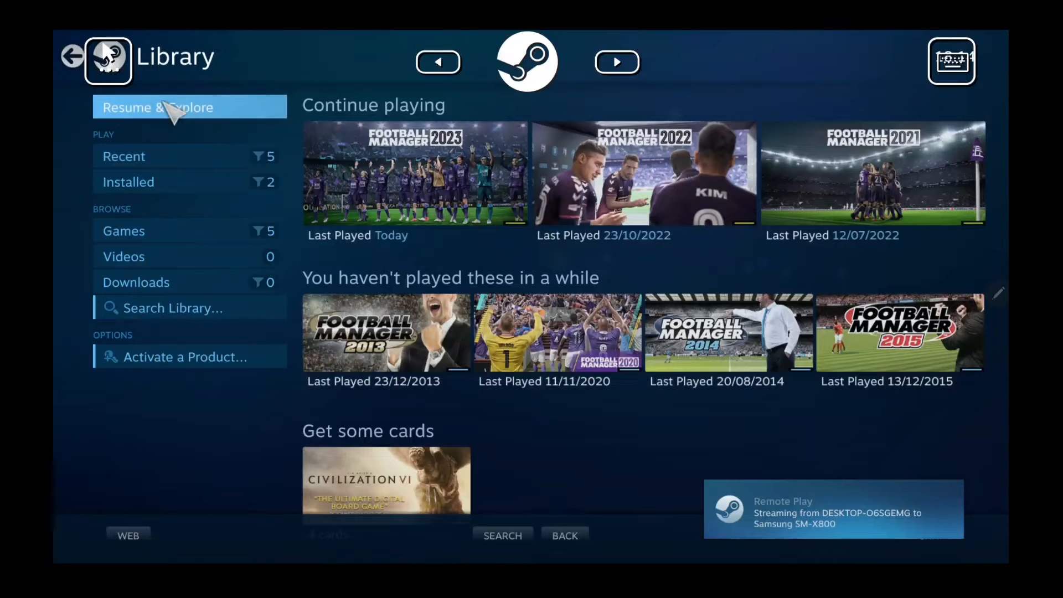
From the streamed Big Picture library, select Football Manager 2023 and play it.
{"action": "left_click", "coordinate": [124, 231]}
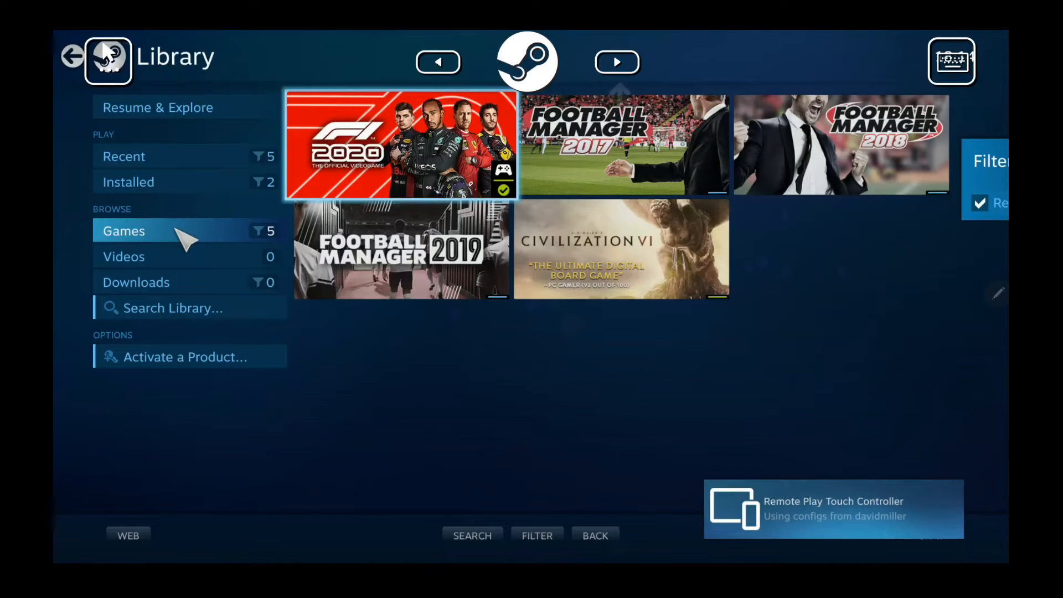
{"action": "left_click", "coordinate": [157, 107]}
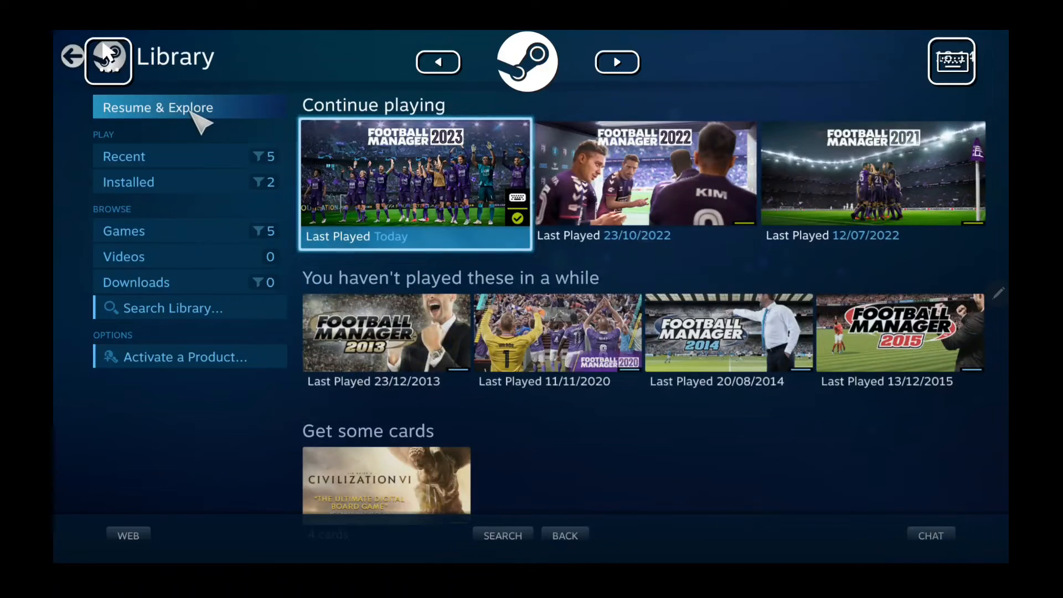
{"action": "left_click", "coordinate": [415, 173]}
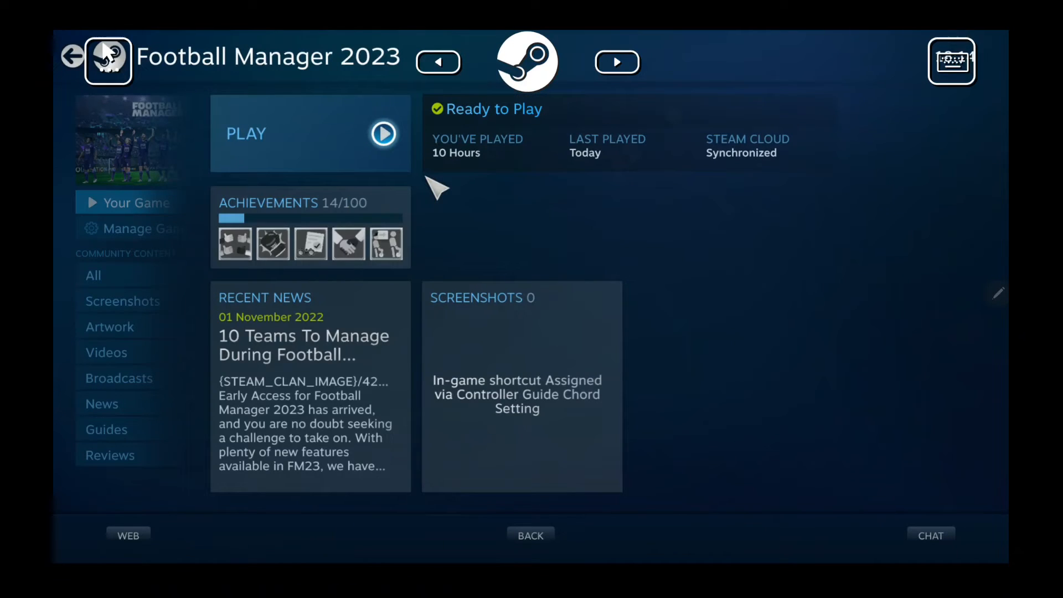
{"action": "left_click", "coordinate": [310, 133]}
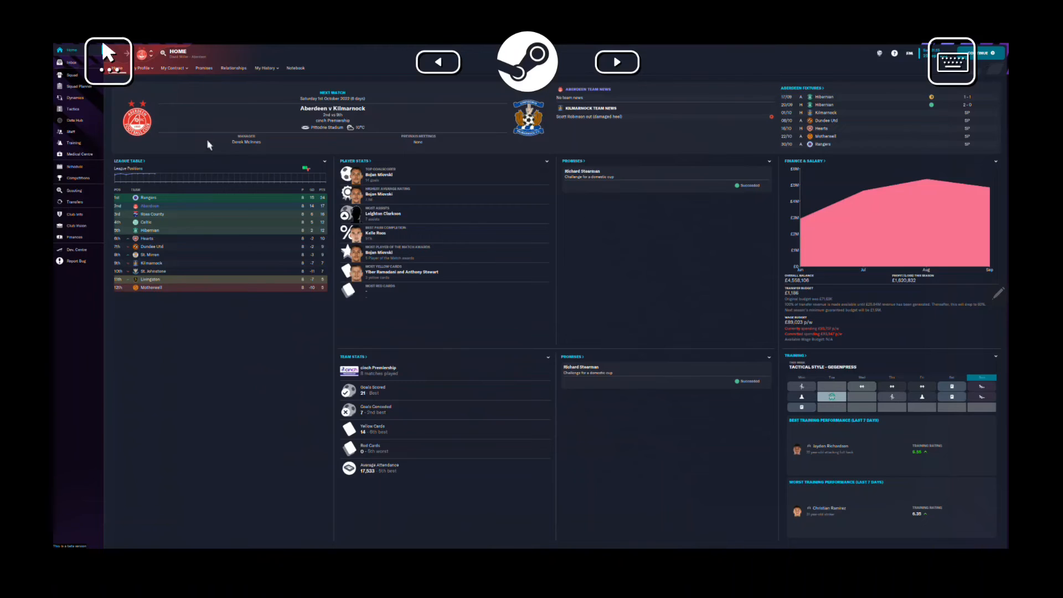
View the club's squad list, then resume the game from the Steam overlay on the Inbox feed.
{"action": "left_click", "coordinate": [72, 75]}
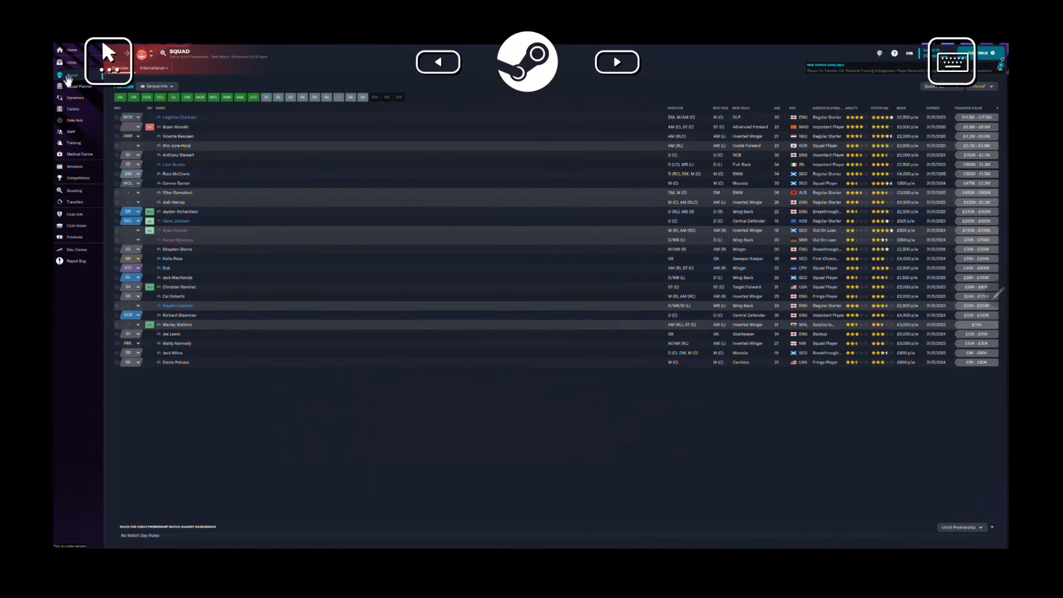
{"action": "left_click", "coordinate": [71, 61]}
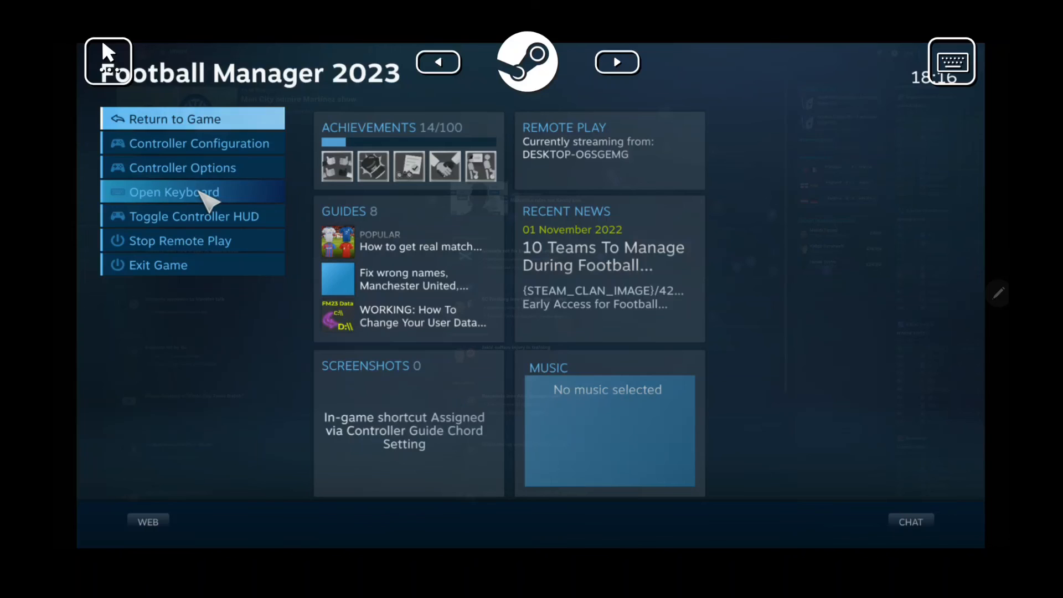
{"action": "left_click", "coordinate": [192, 119]}
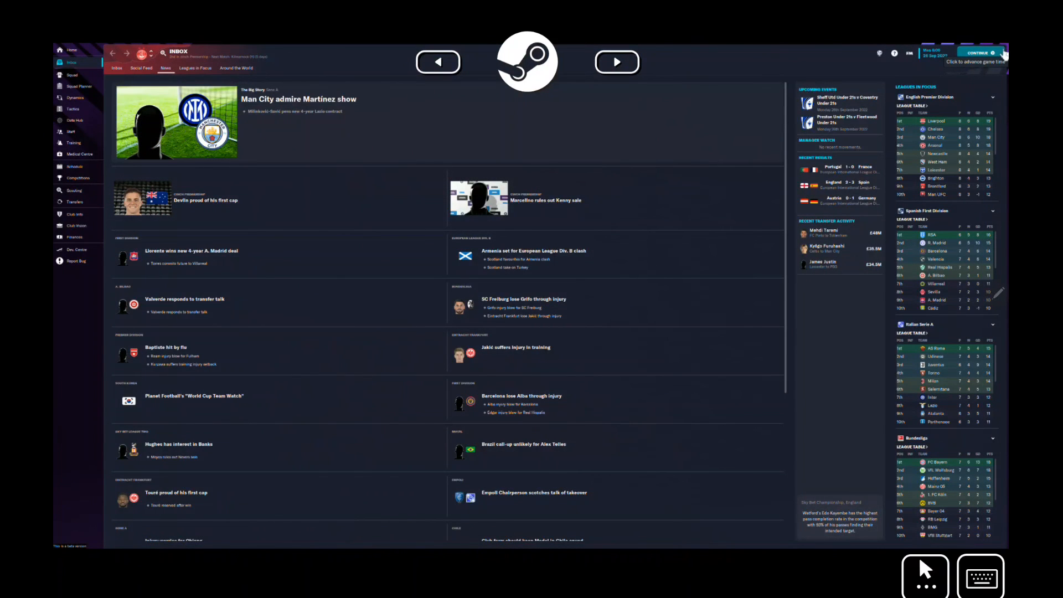
Switch to the Inbox list and open the Aberdeen weekly loan round-up message.
{"action": "left_click", "coordinate": [977, 53]}
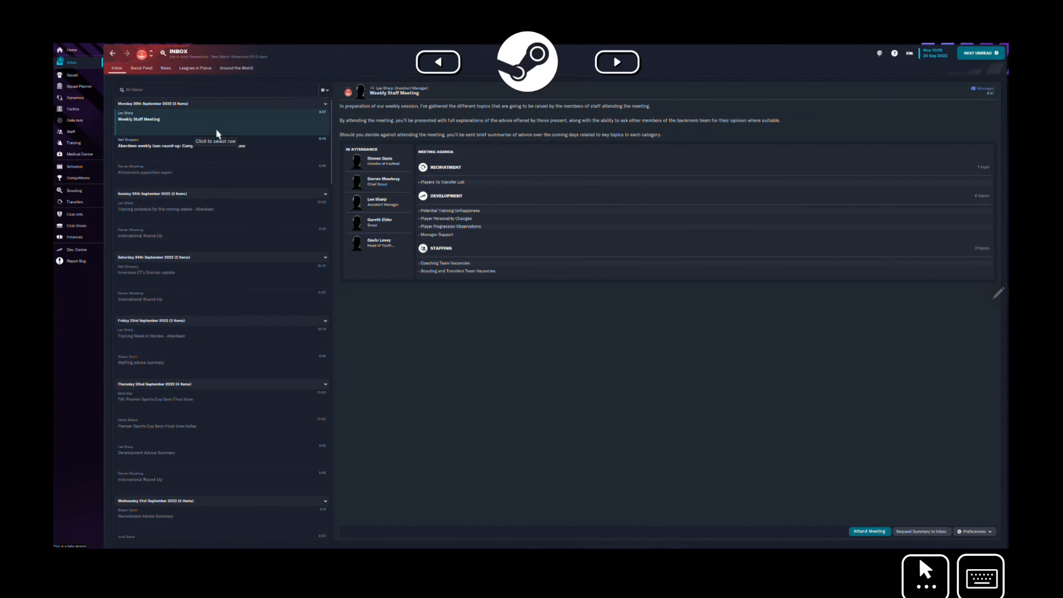
{"action": "left_click", "coordinate": [169, 145]}
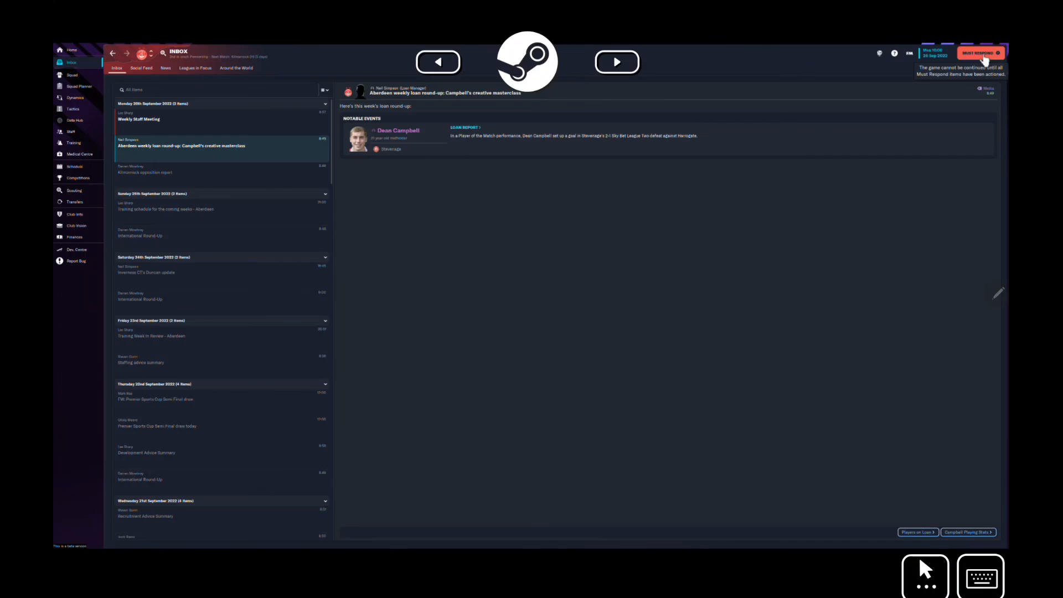